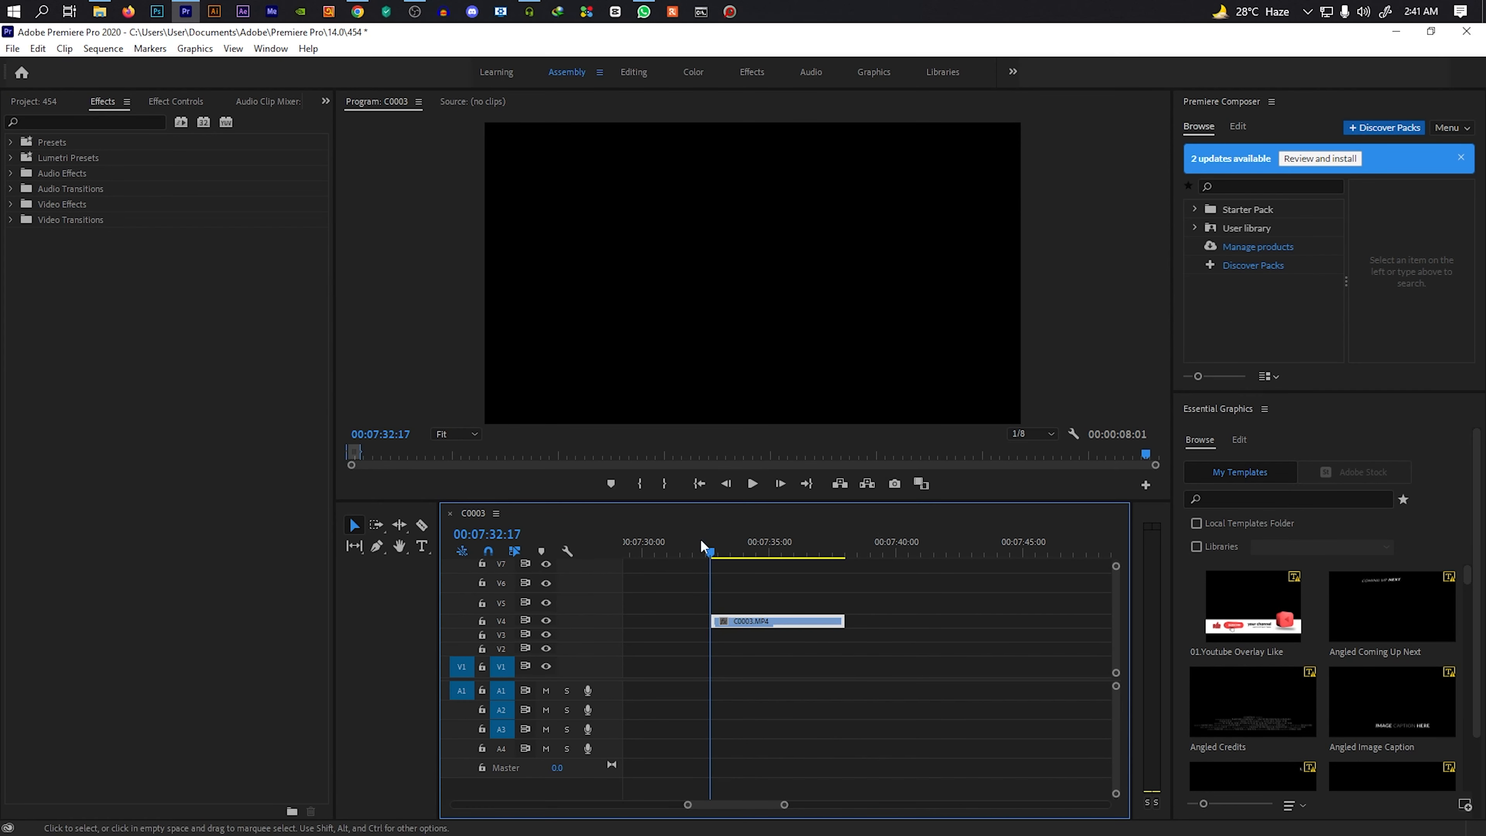
Place the playhead at 00:07:33:06 and focus the Effects search field.
click(722, 555)
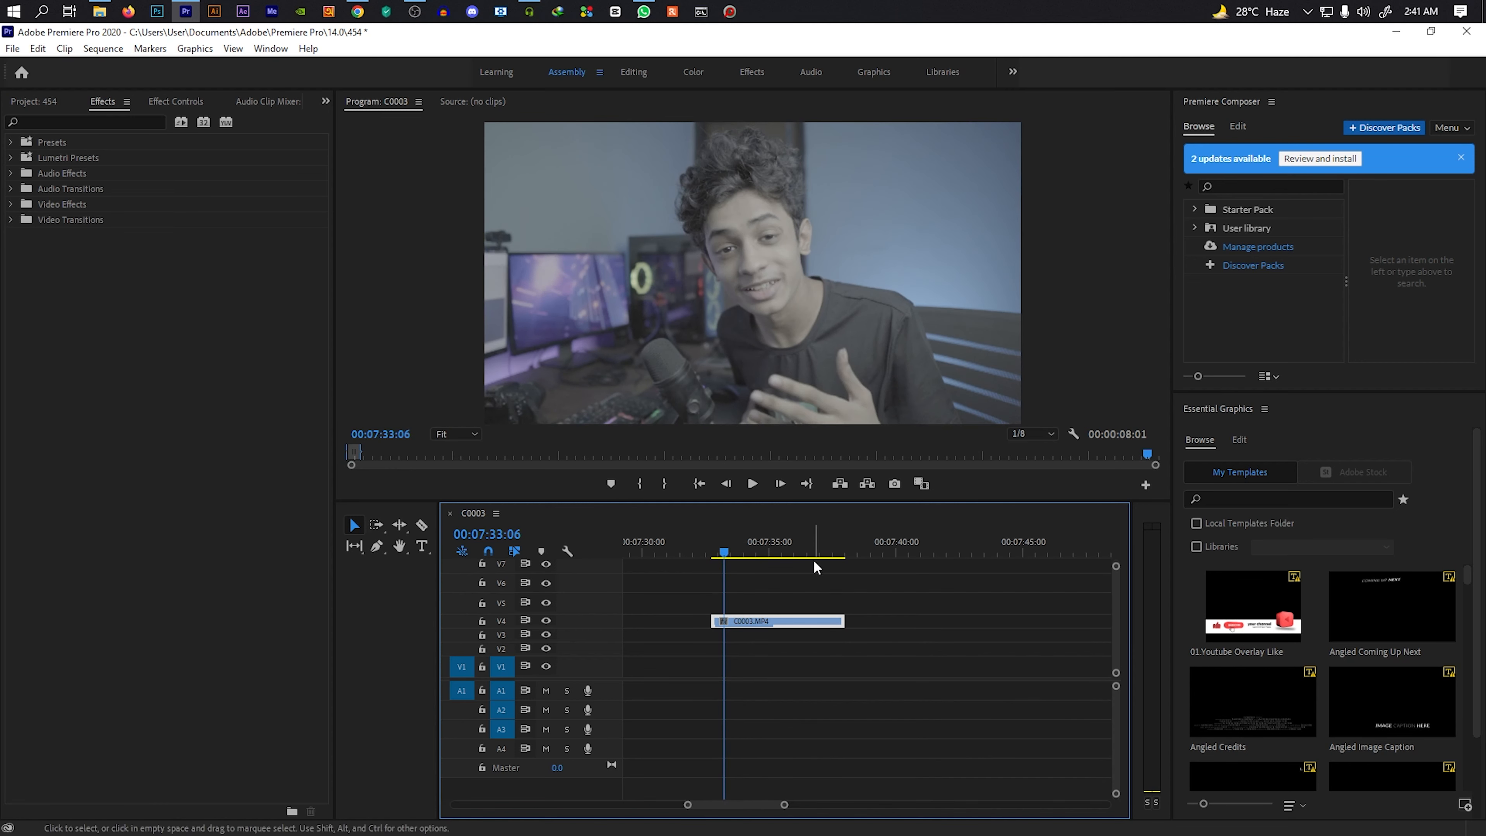
mouse_move(85, 119)
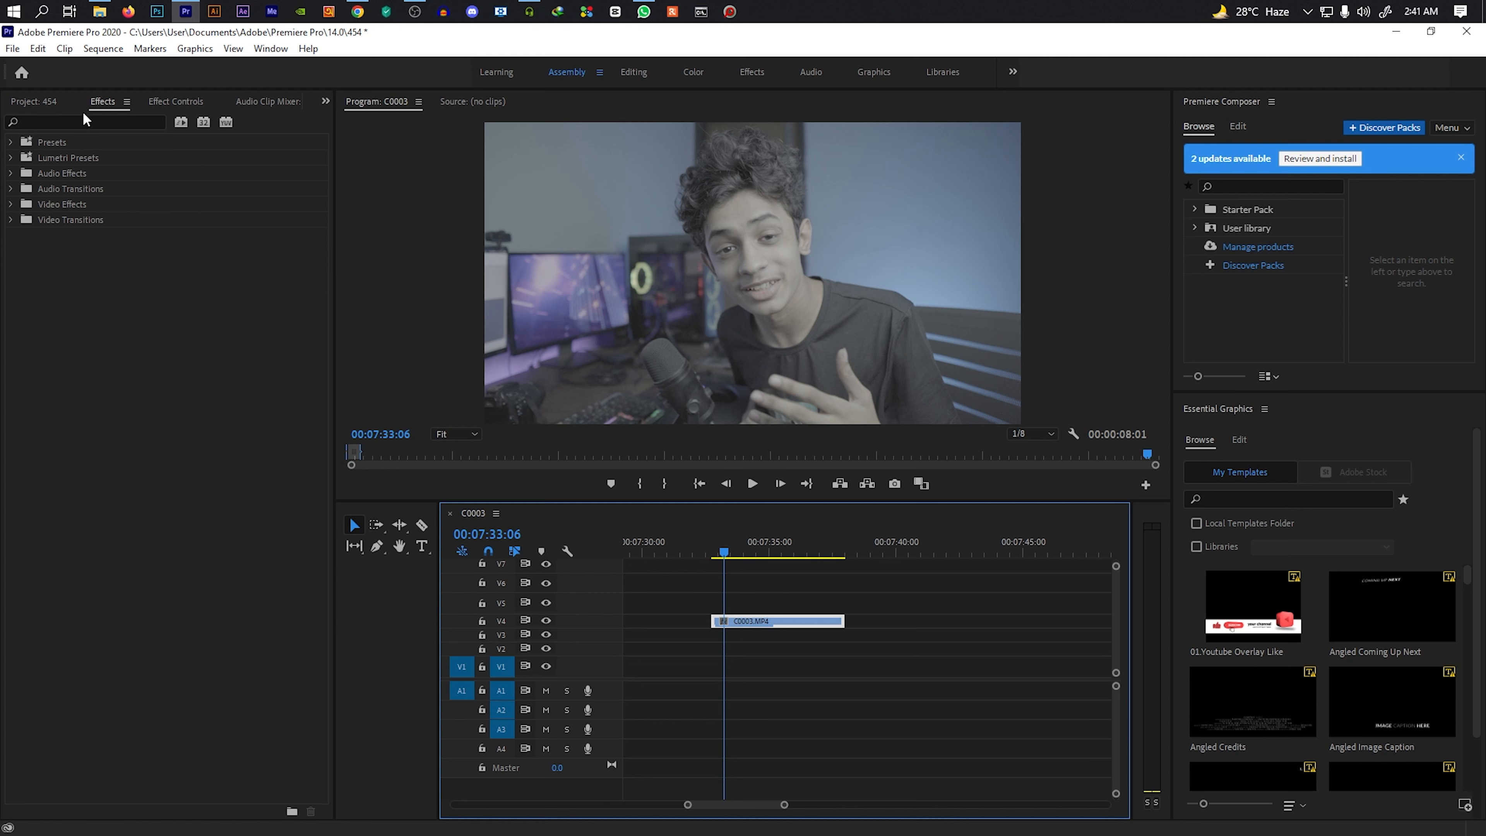
click(85, 122)
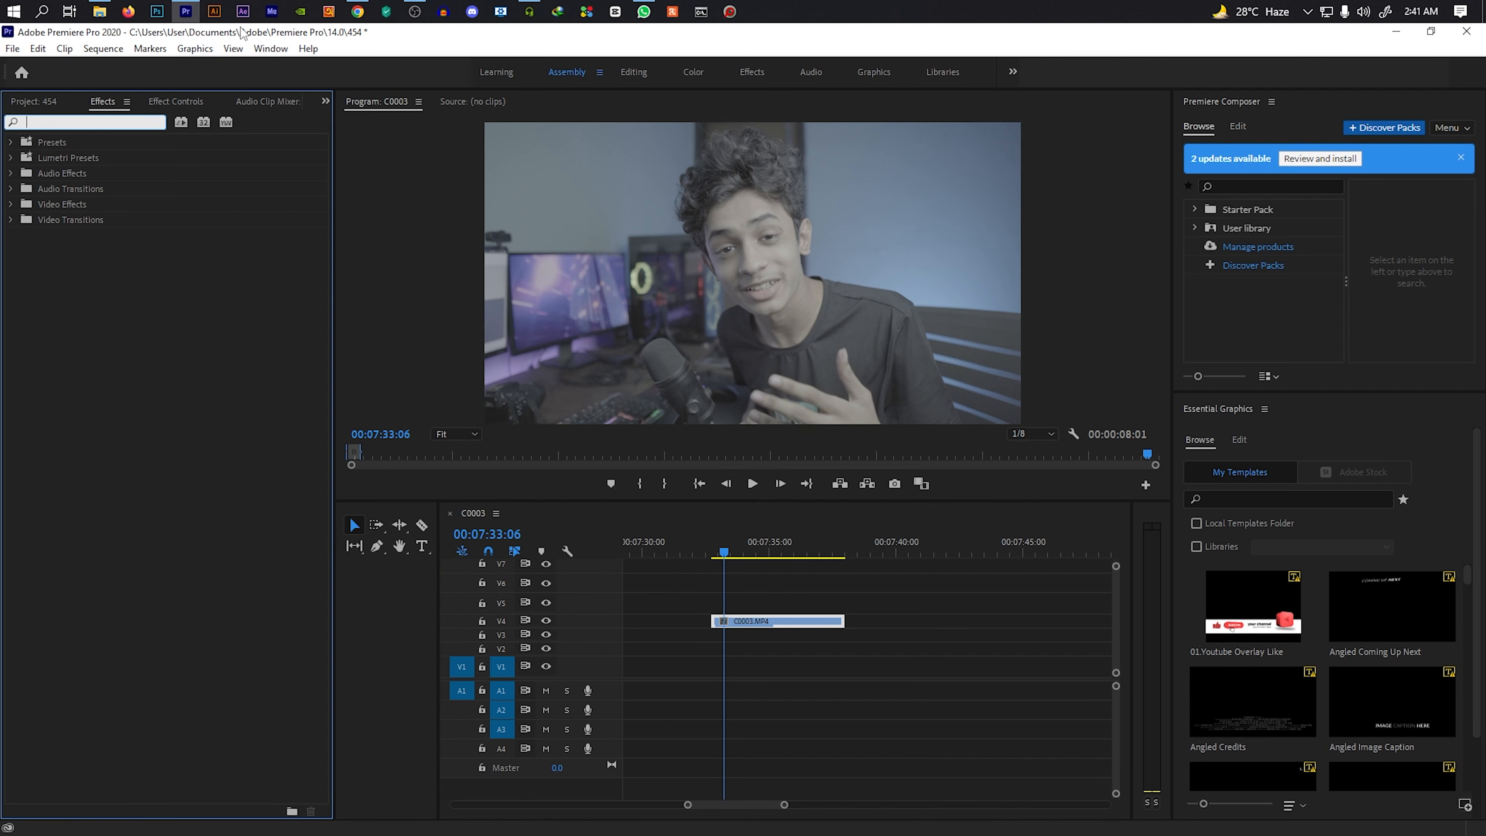
Search the Effects panel for 'transform'.
click(271, 48)
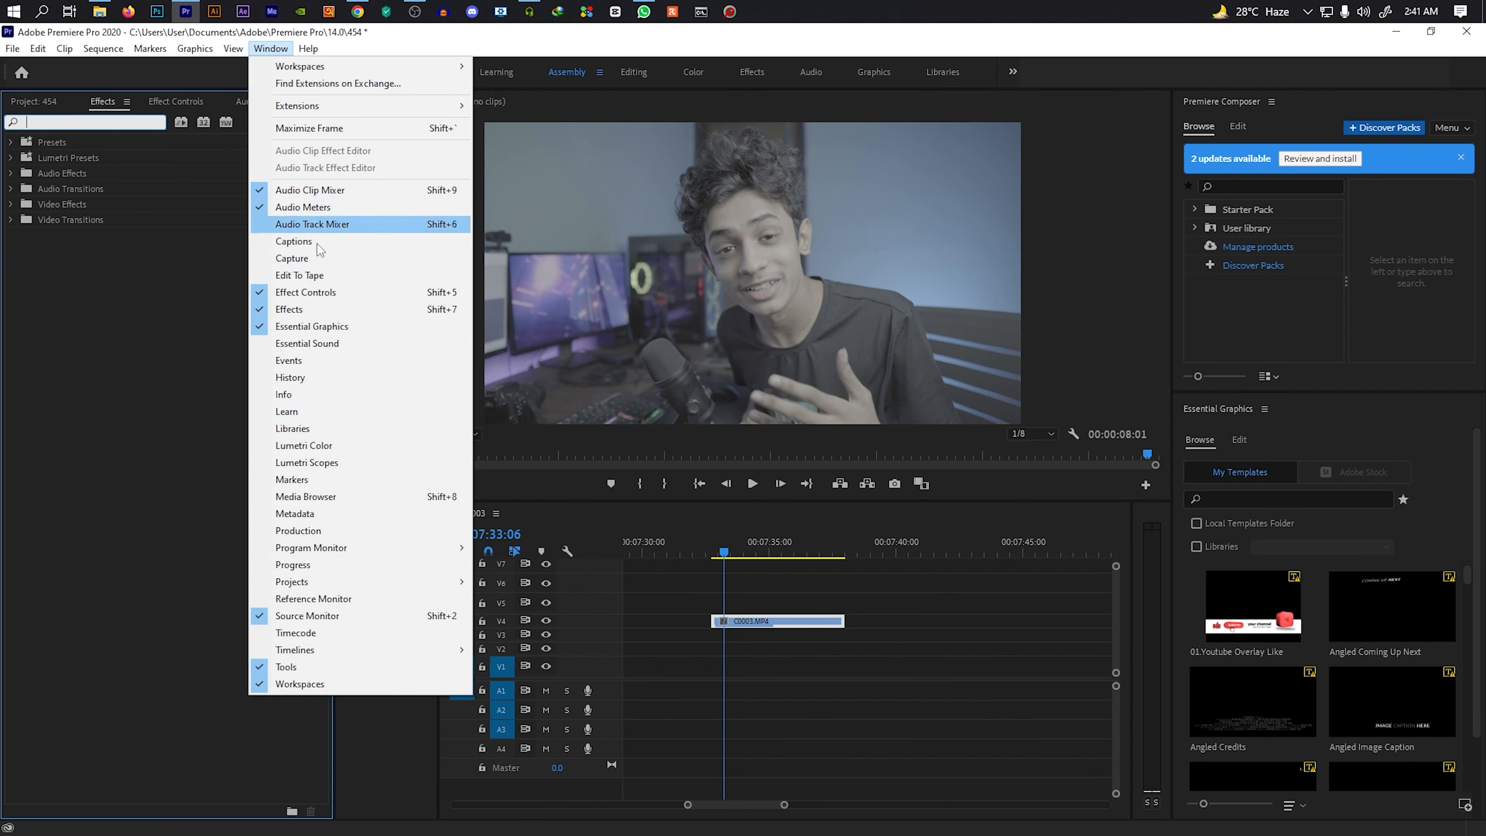
mouse_move(181, 346)
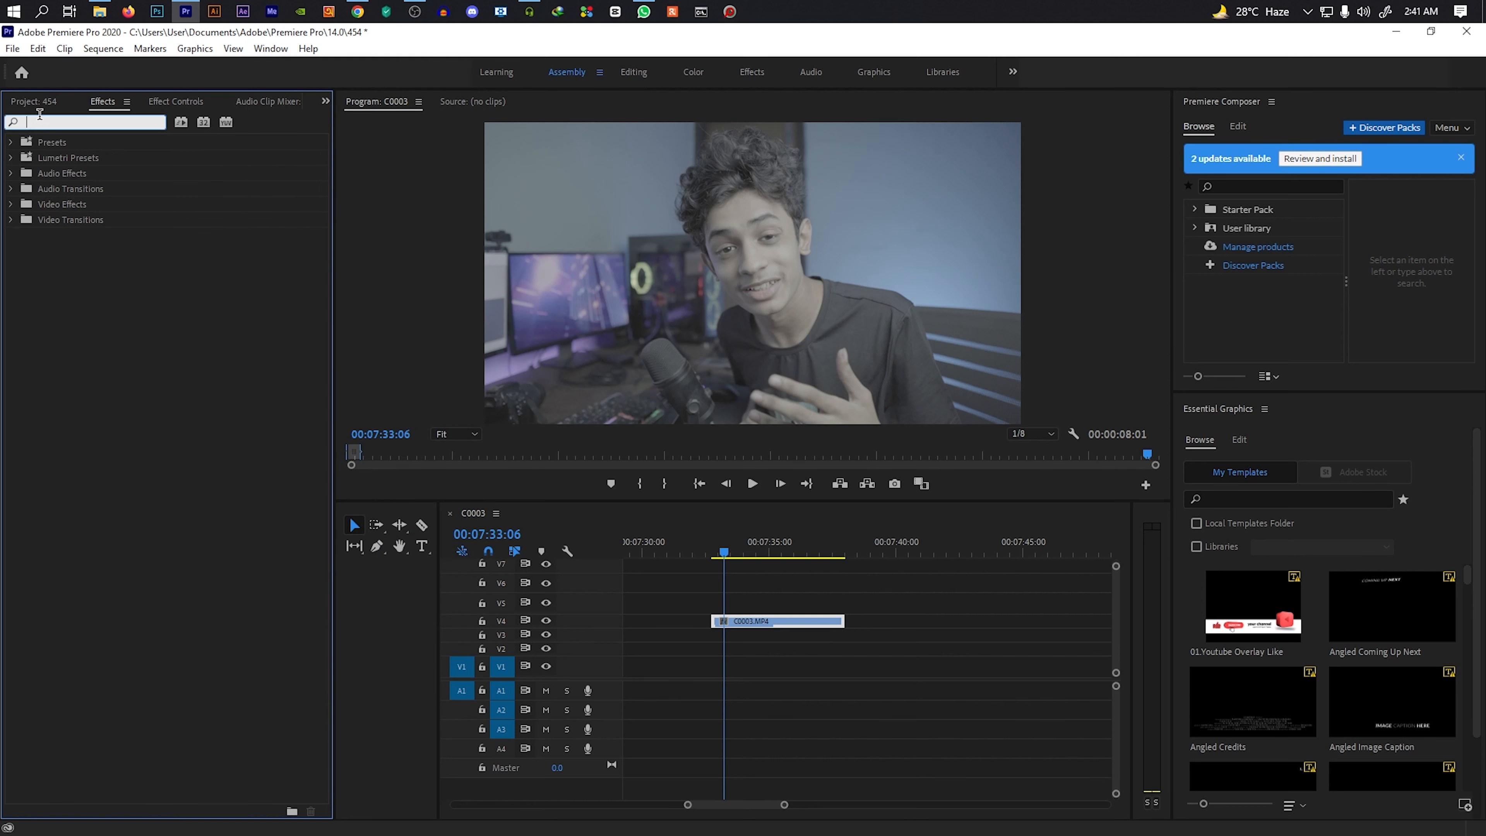
text(tran)
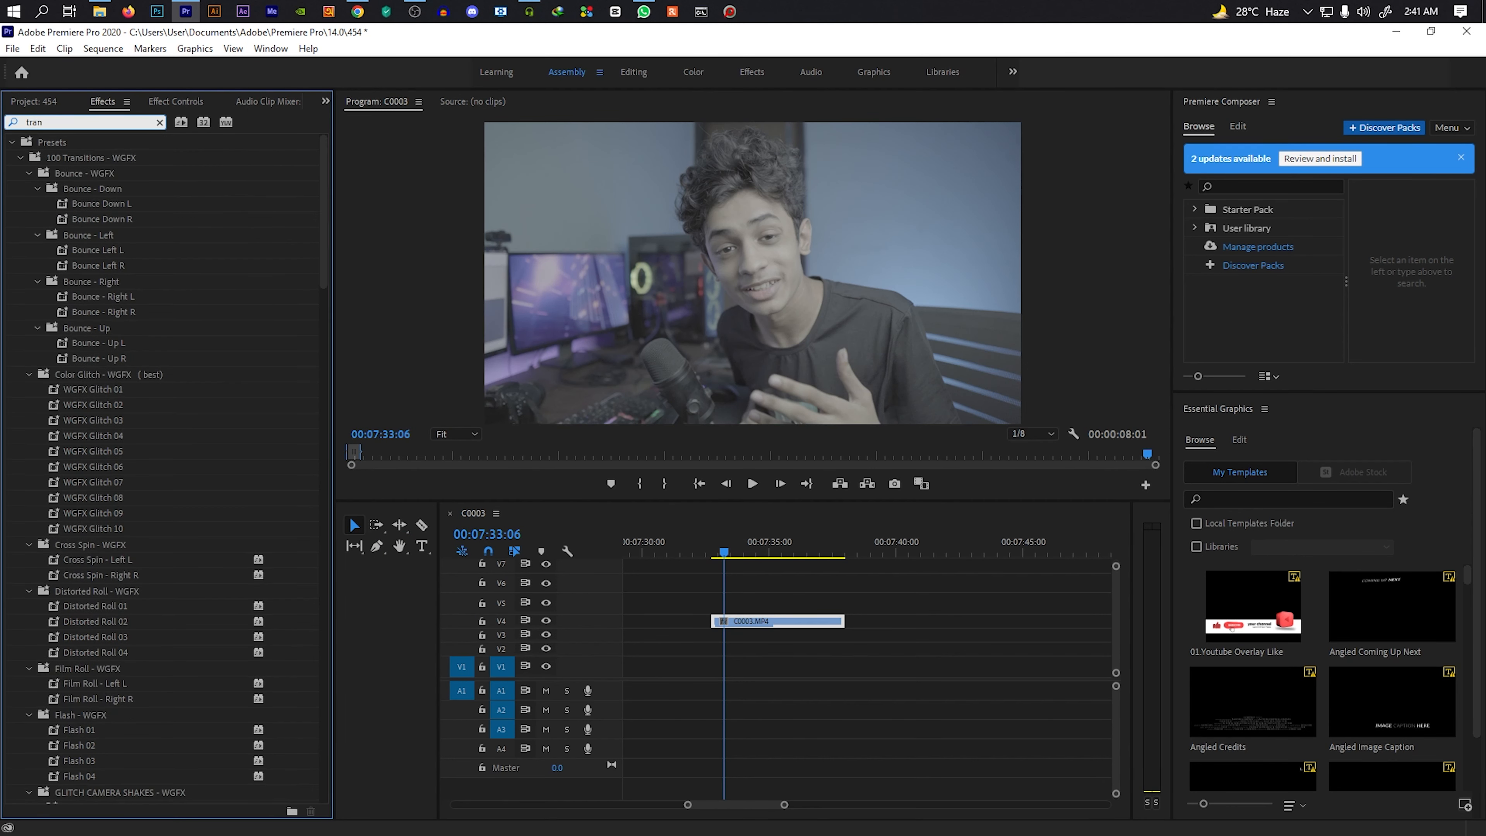
text(transform)
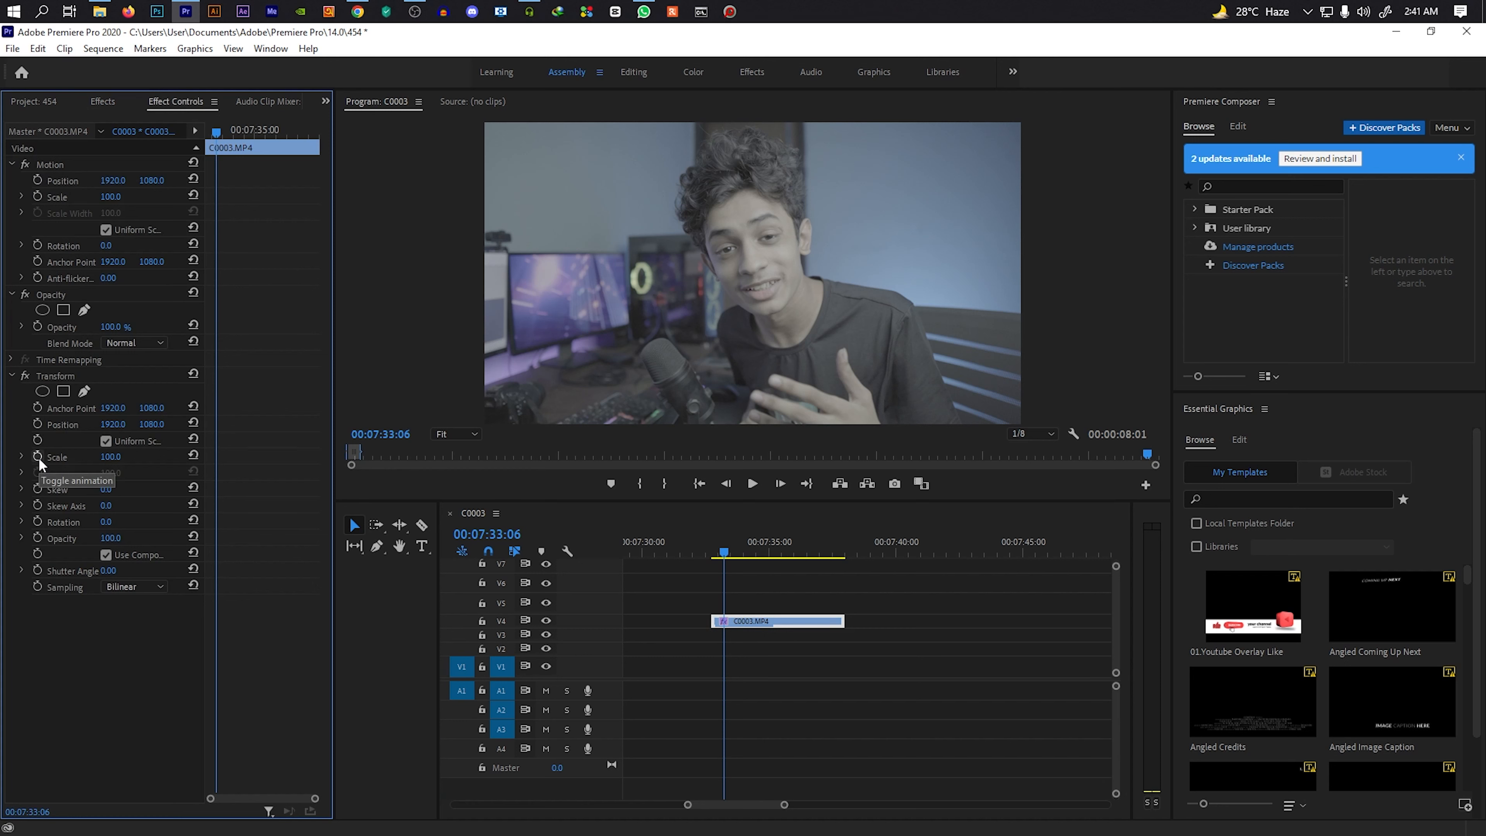
Keyframe Transform Scale from 100 at 00:07:33:06 to 125 a few frames later and review the zoom.
click(38, 457)
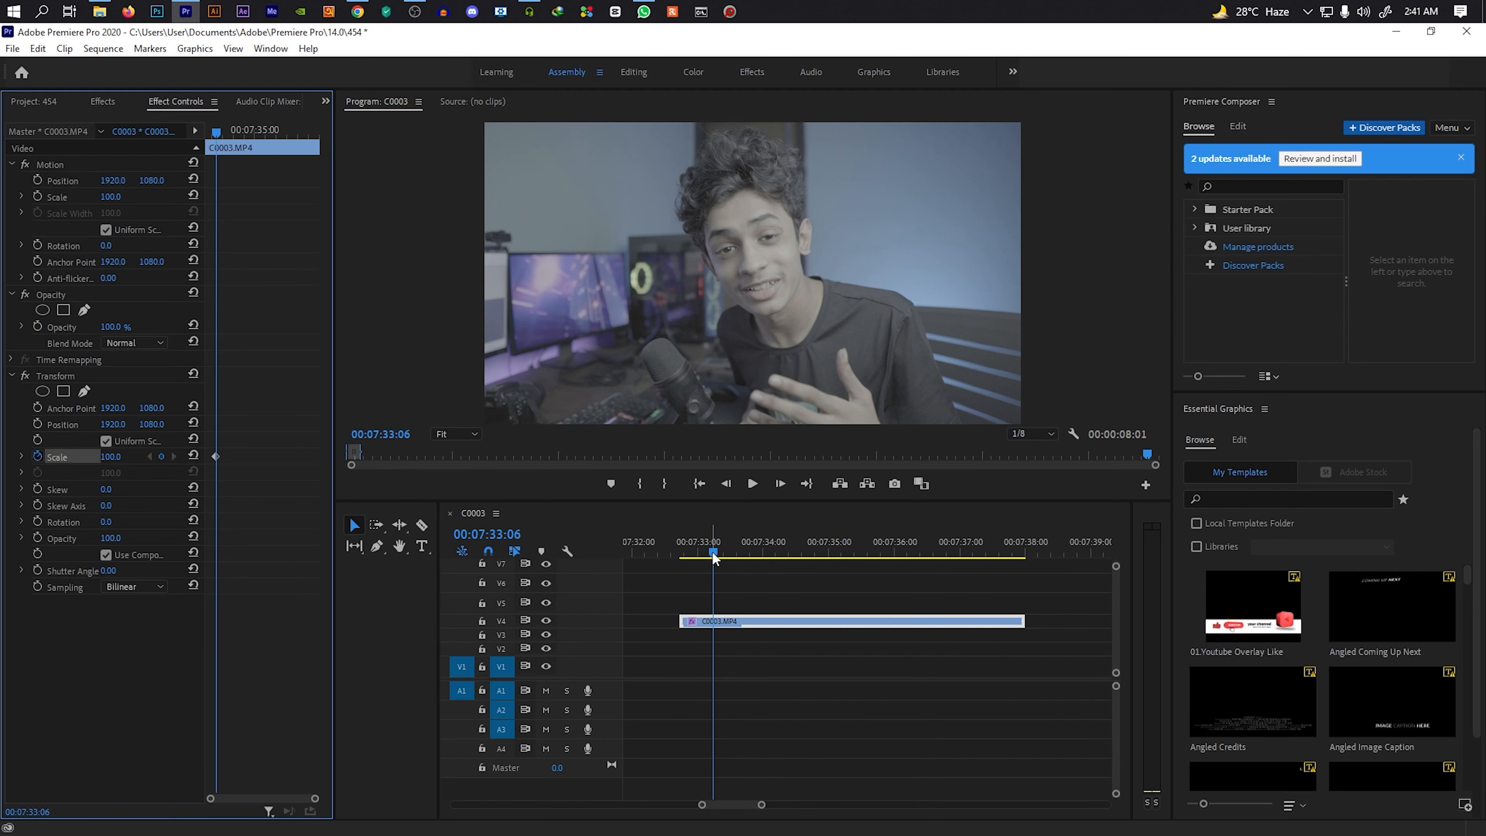
click(725, 555)
text(125)
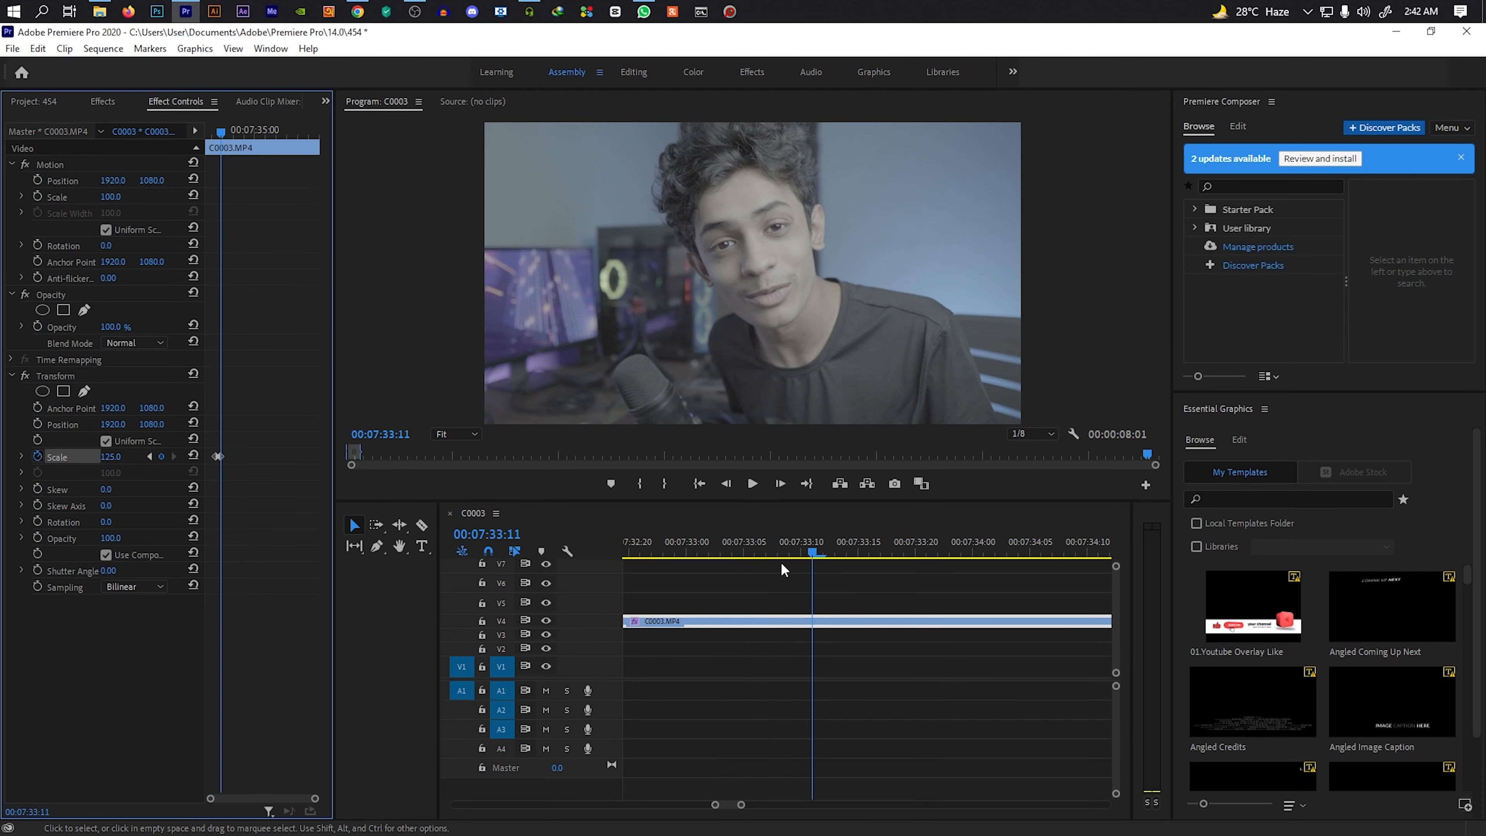
click(743, 541)
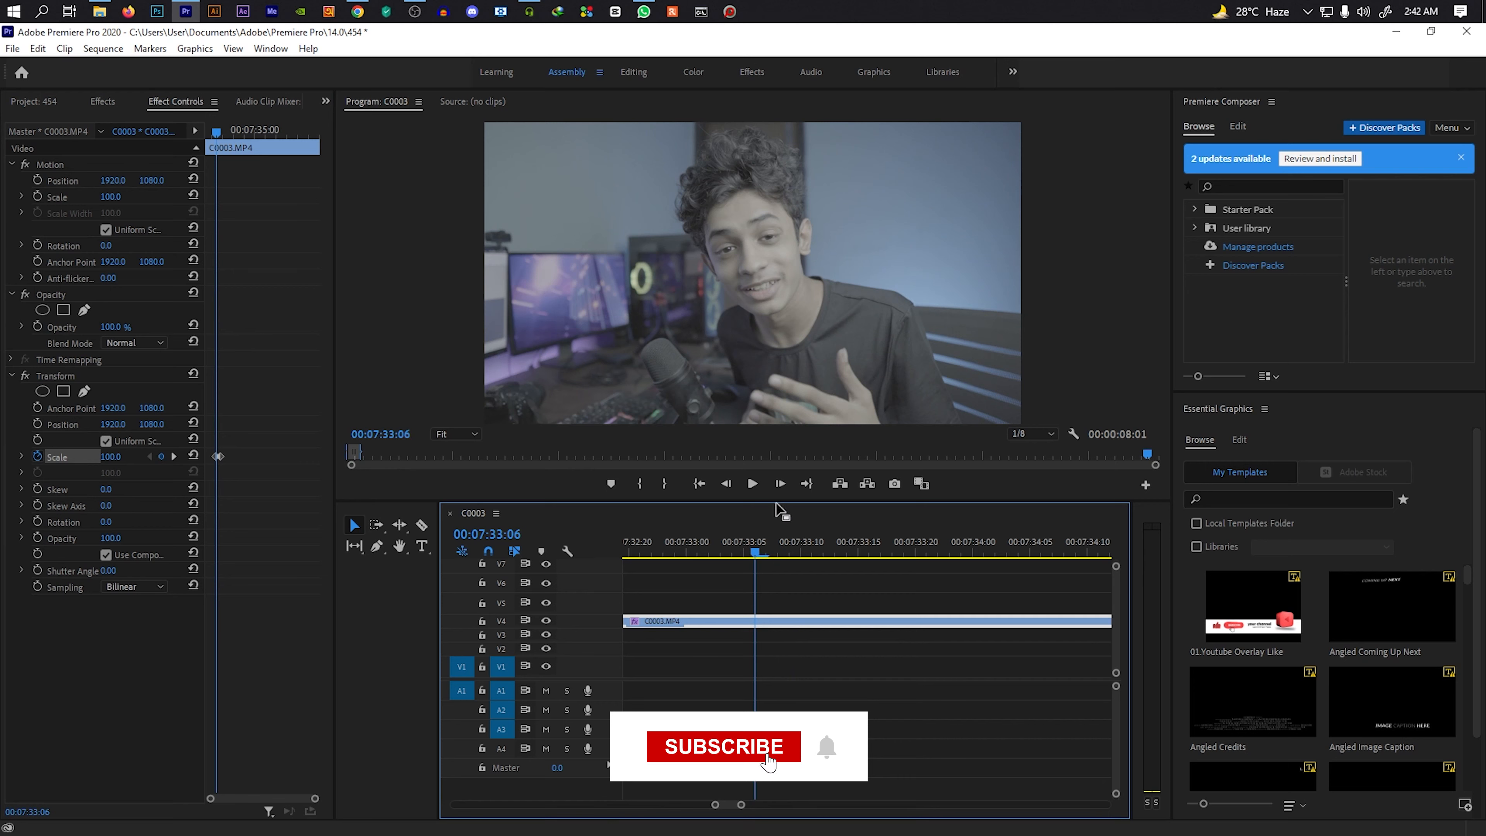
click(752, 483)
text(125)
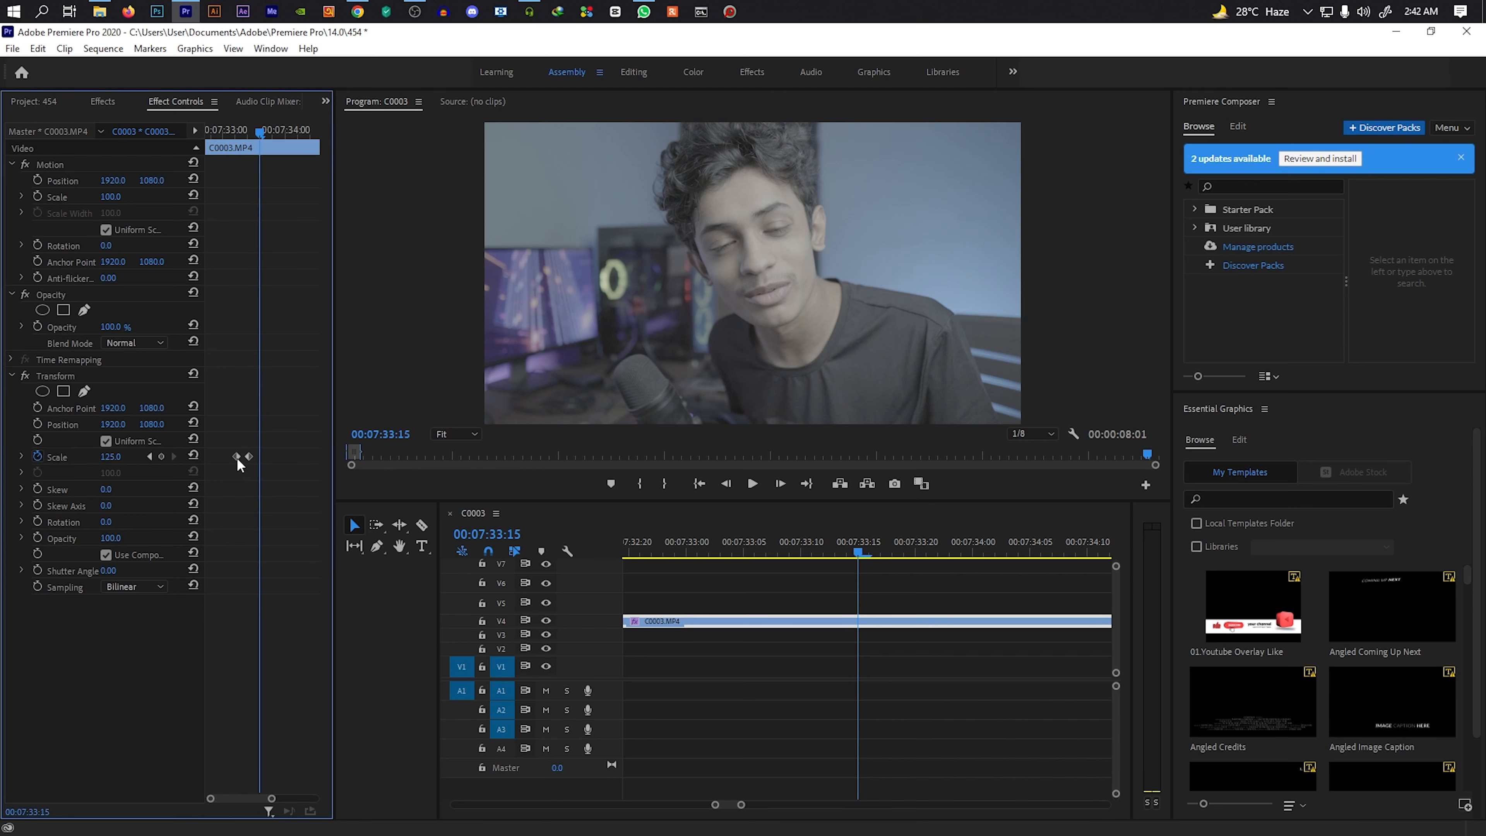
Apply Ease In/Ease Out to both Scale keyframes and set Transform's own shutter angle to 360.
right_click(239, 460)
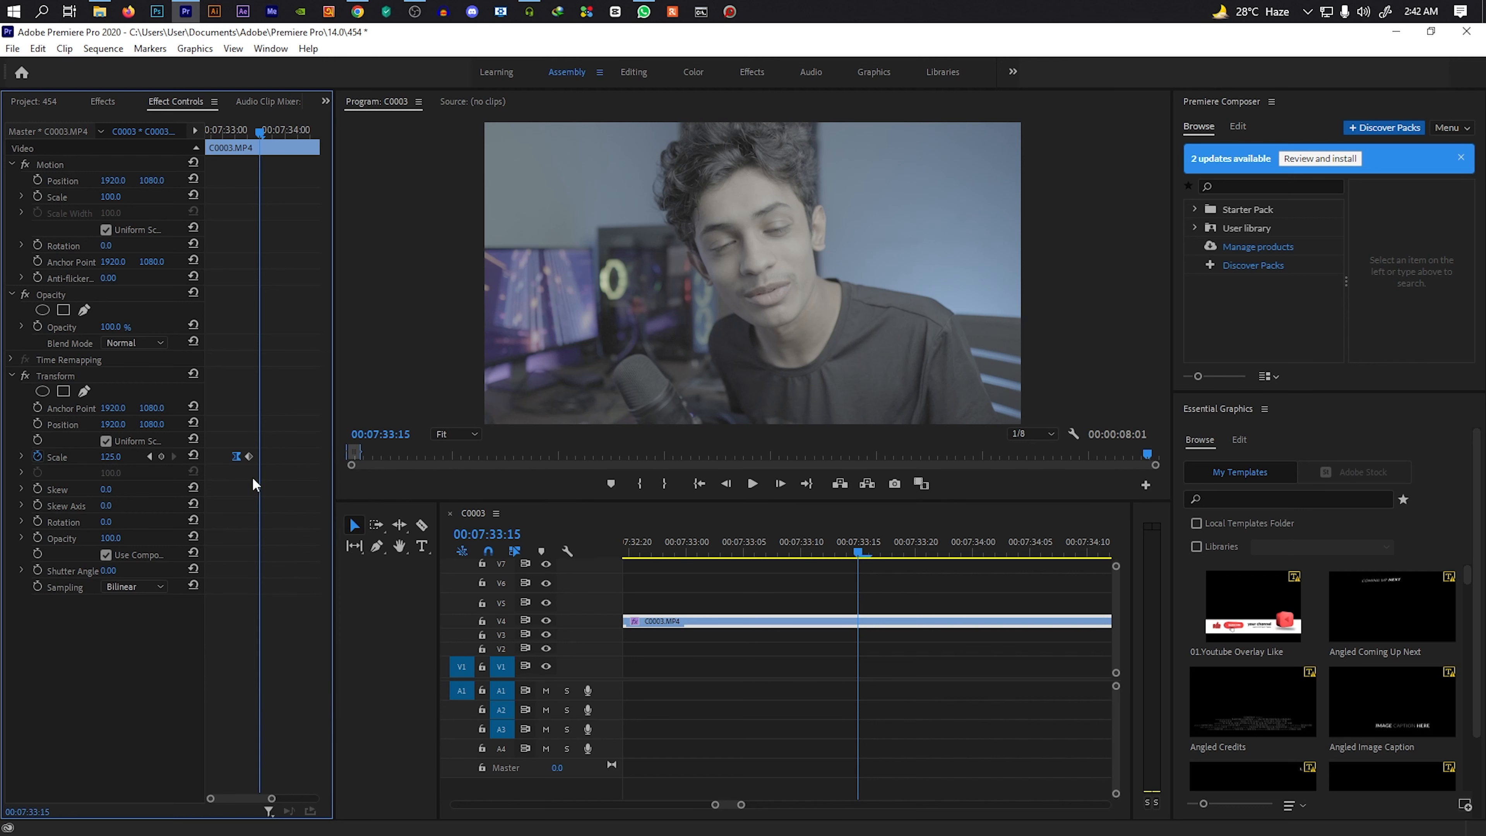
right_click(236, 456)
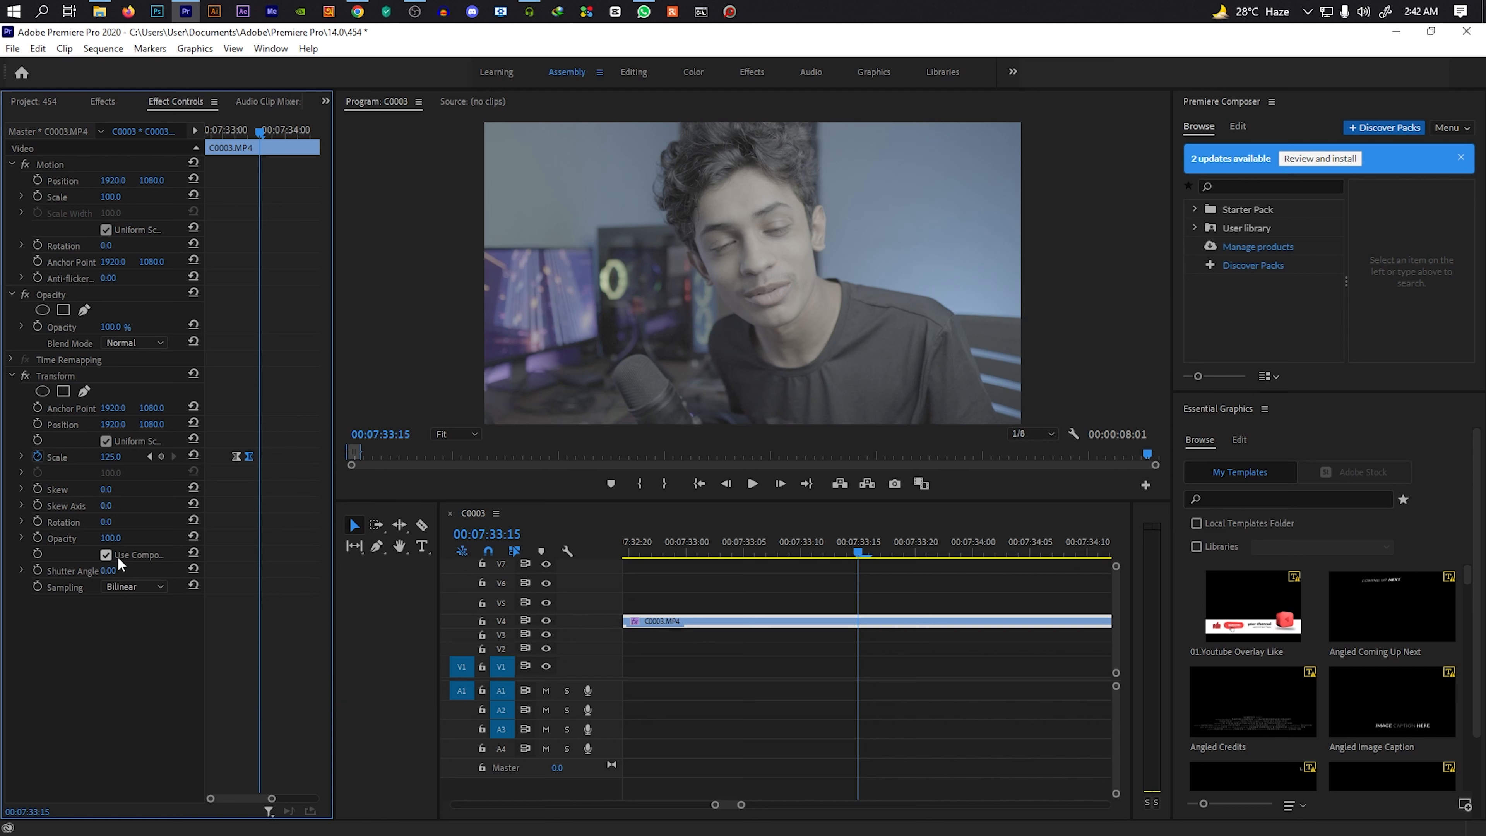
click(109, 554)
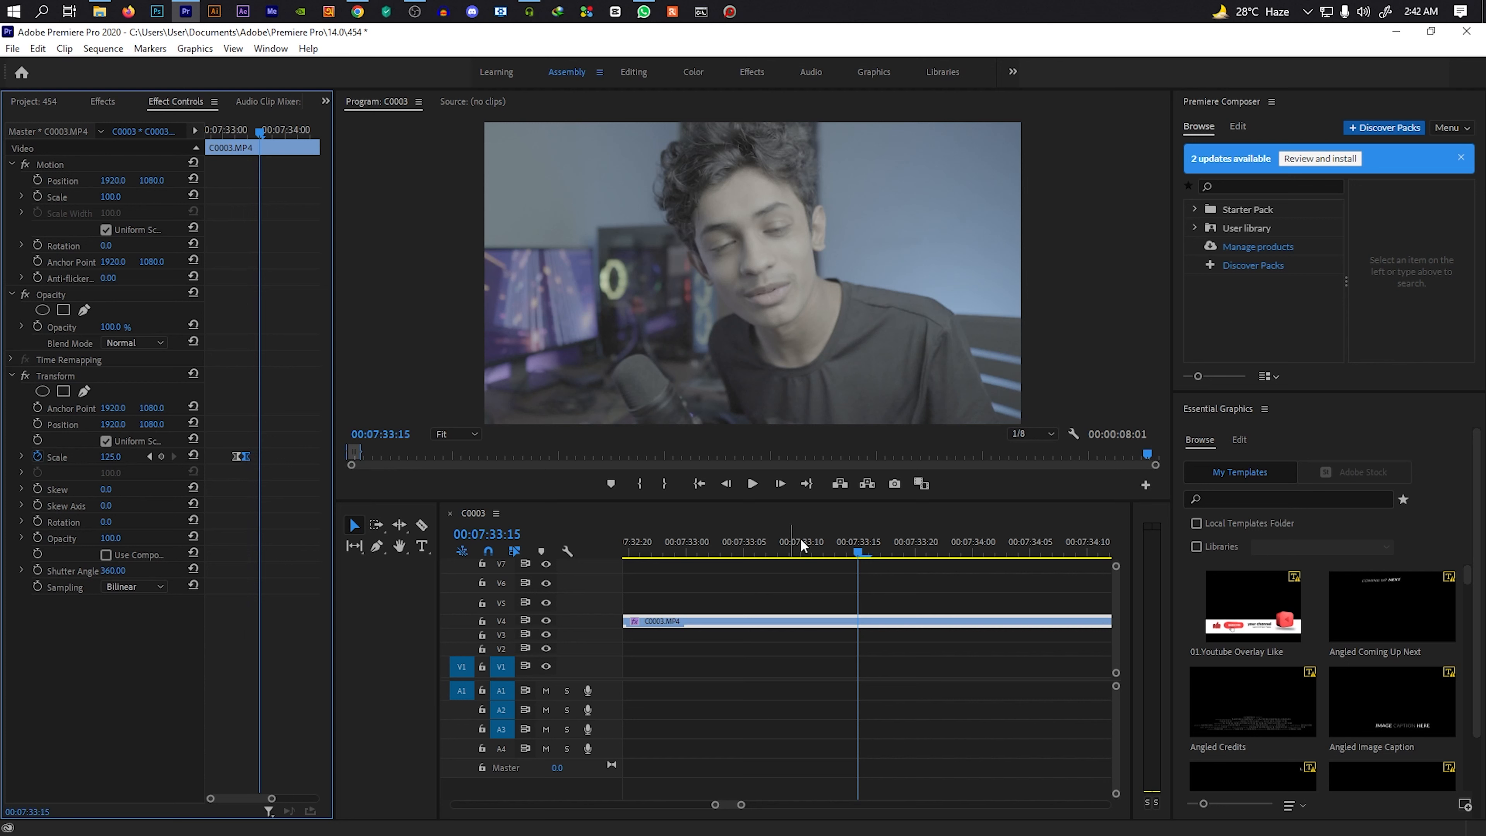
click(848, 552)
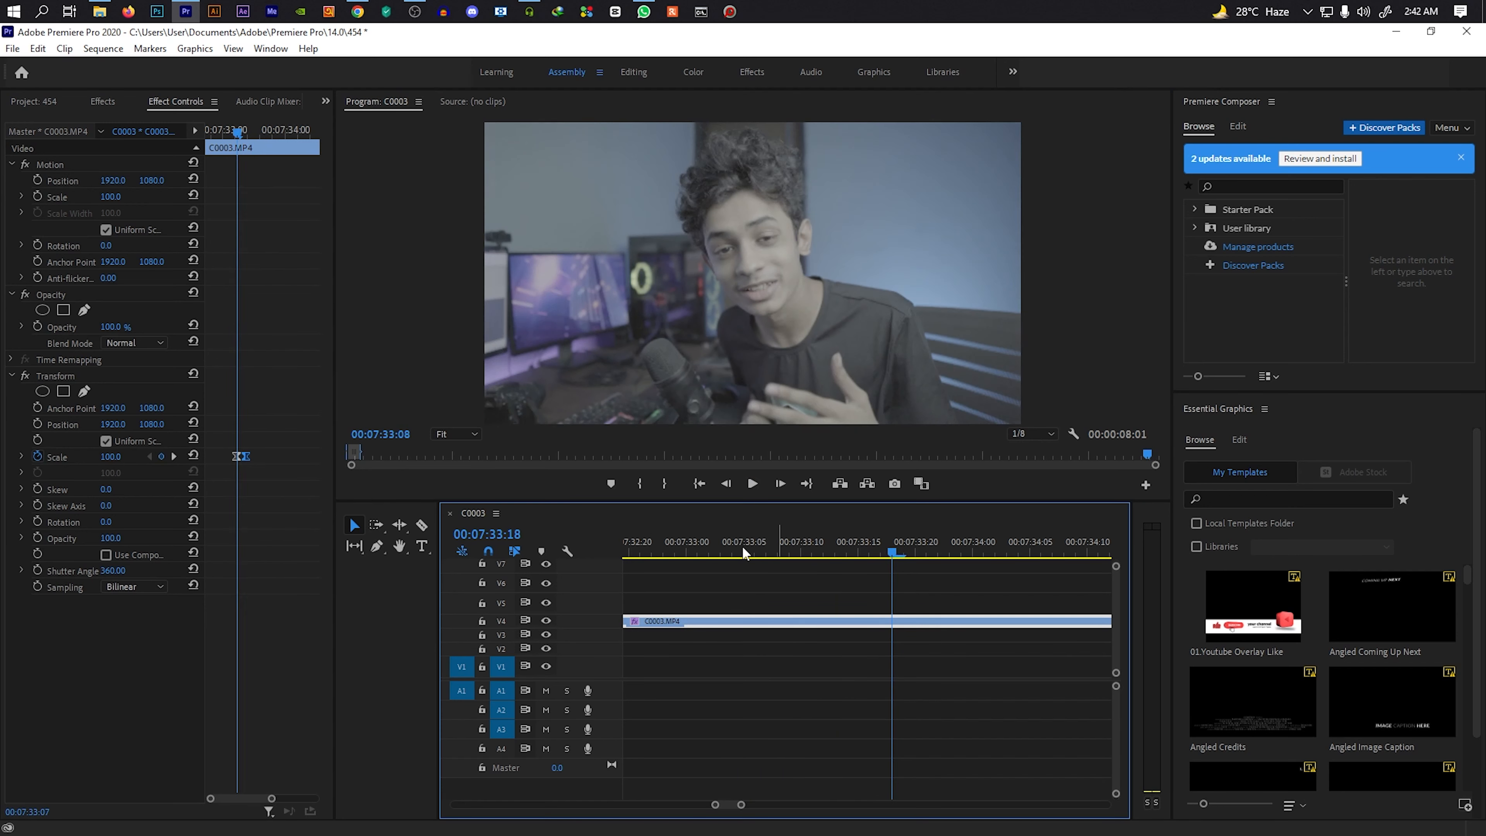
click(788, 541)
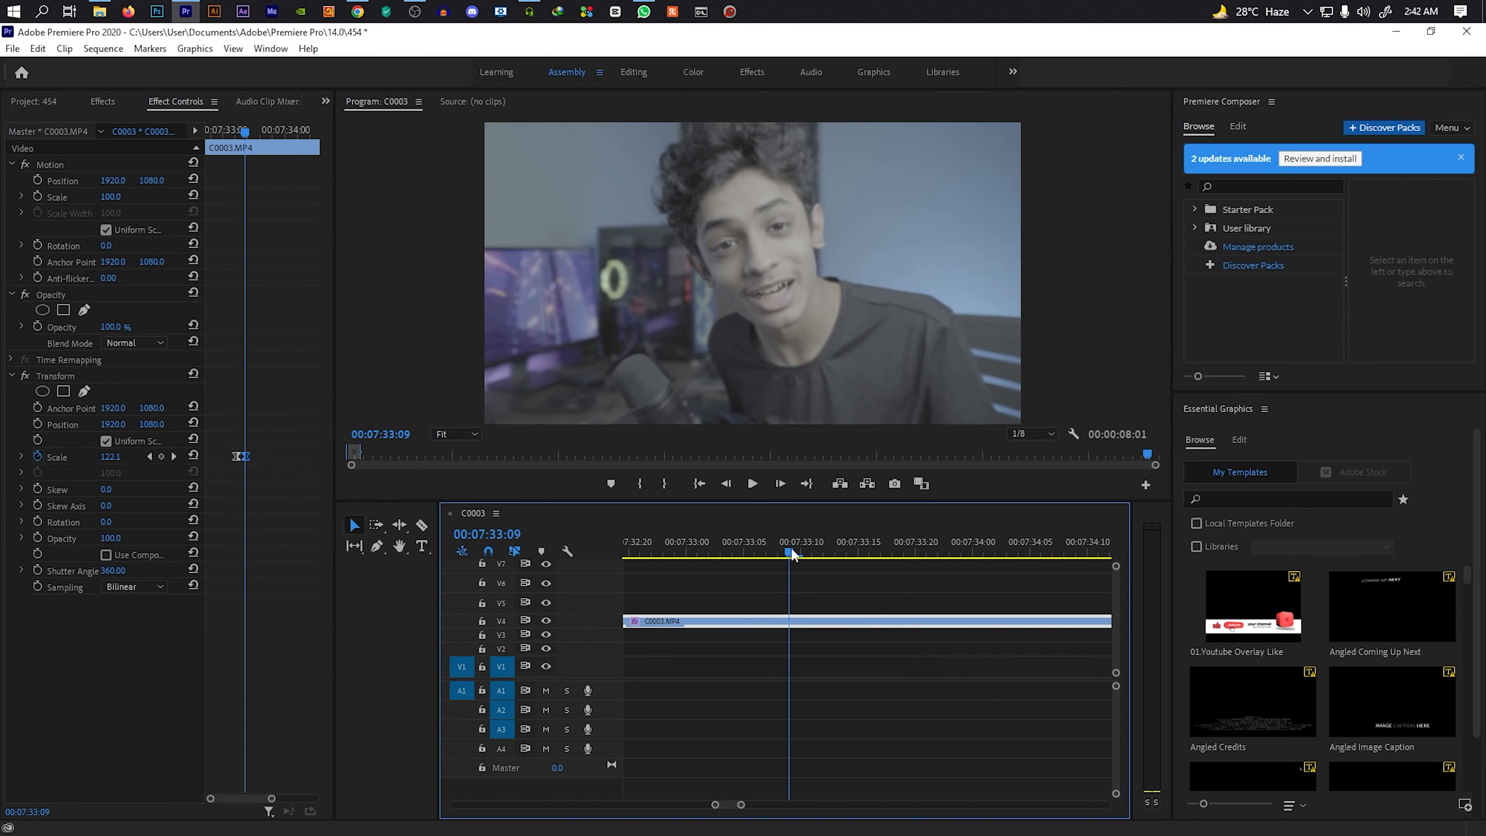
click(695, 541)
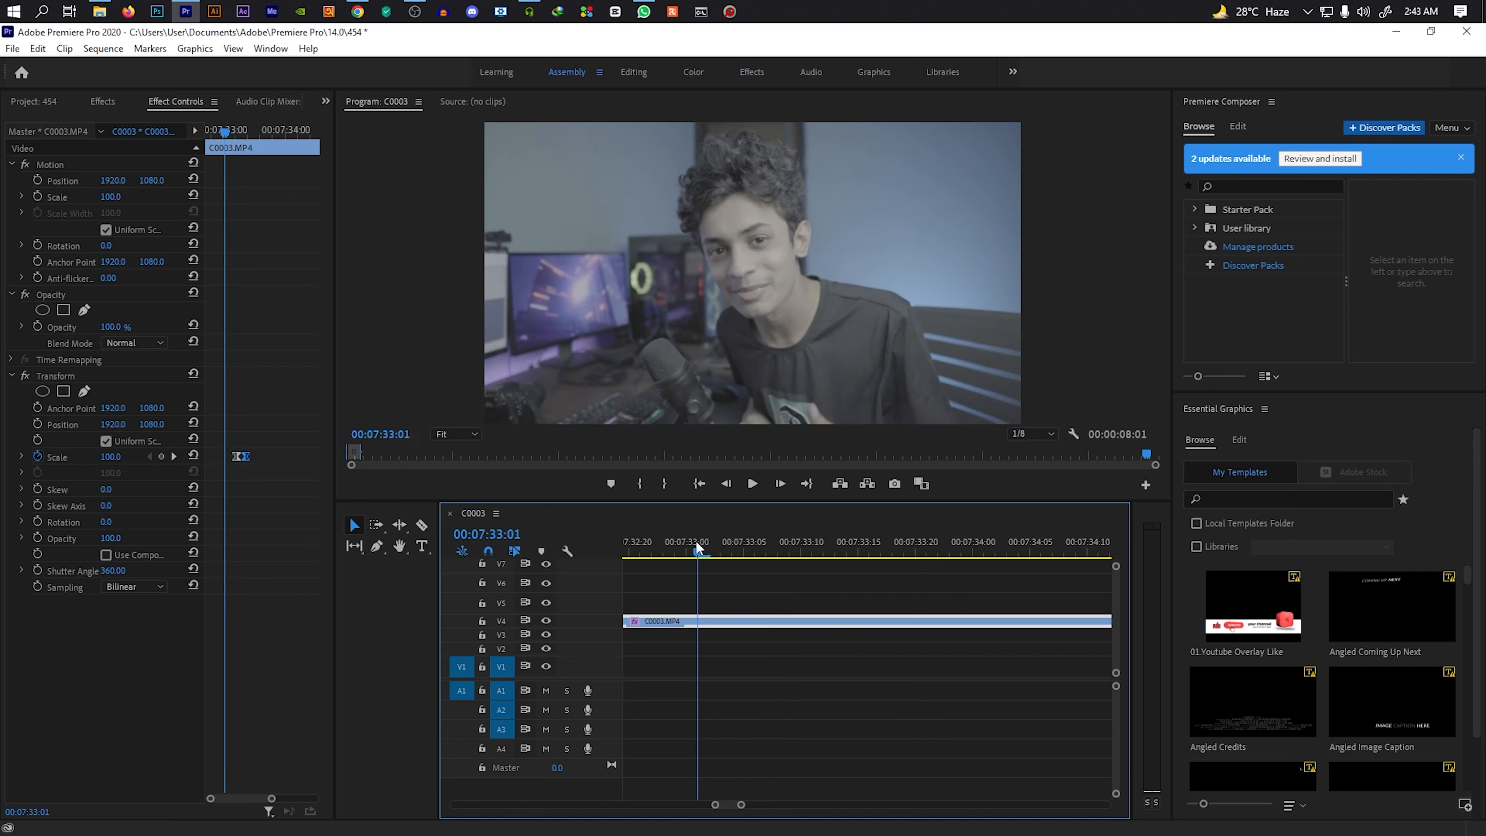
mouse_move(713, 548)
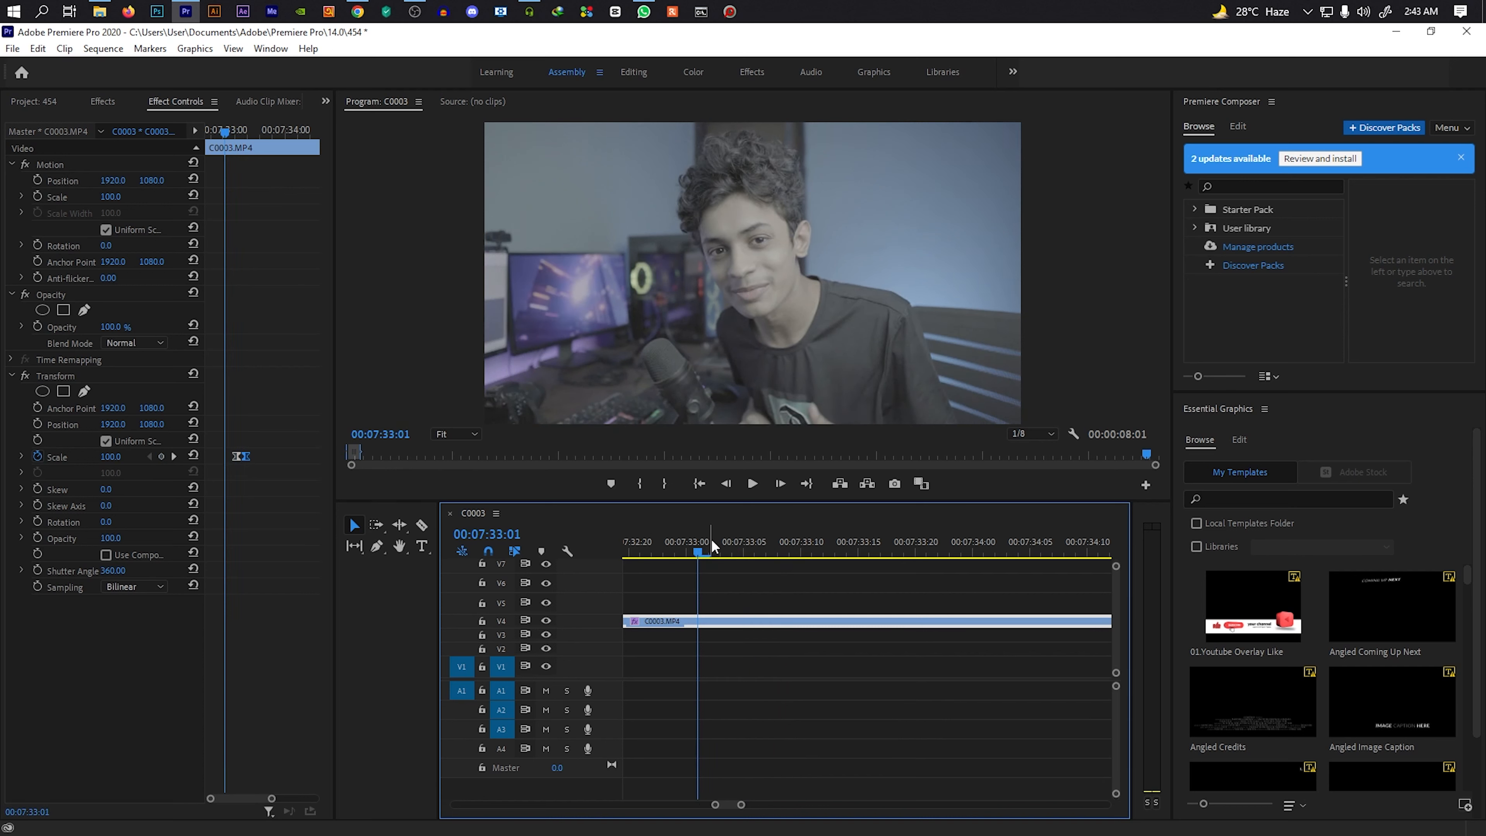